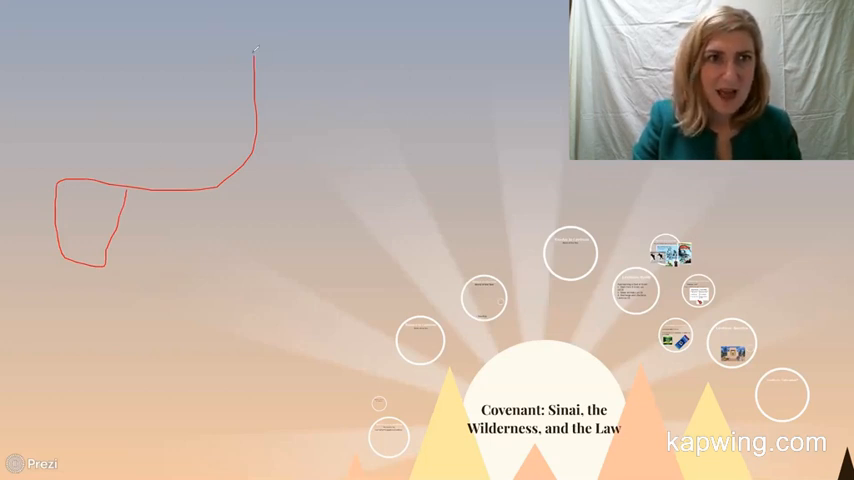
Draw the red closed loop outlining Canaan, then a short blue stroke marking the Red Sea below it.
drag(258, 56, 330, 164)
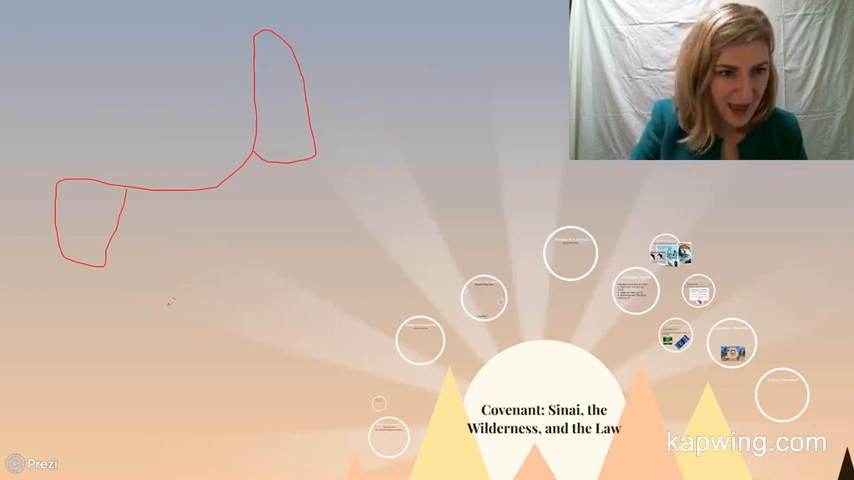
drag(178, 262, 176, 316)
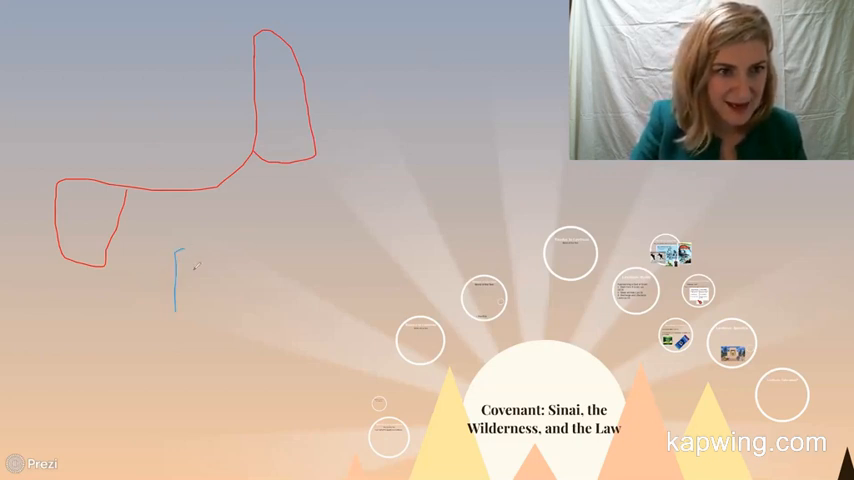